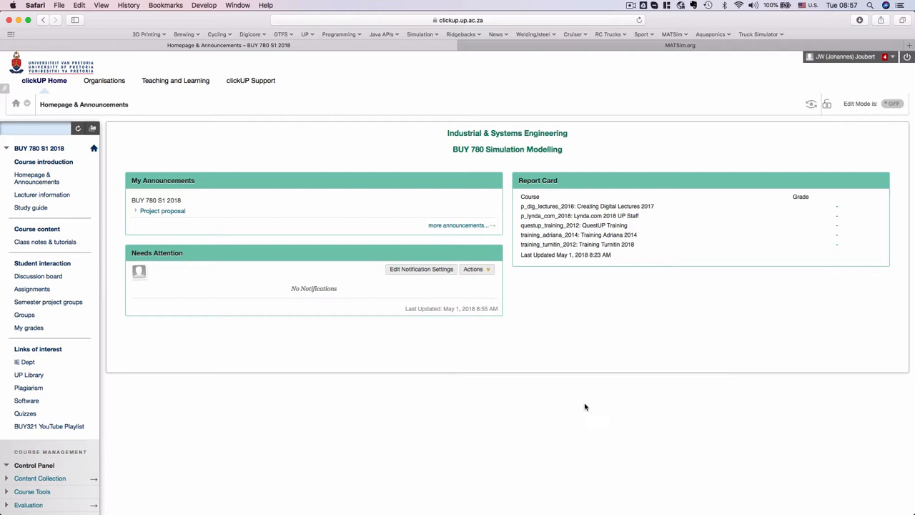
{"action": "mouse_move", "coordinate": [103, 435]}
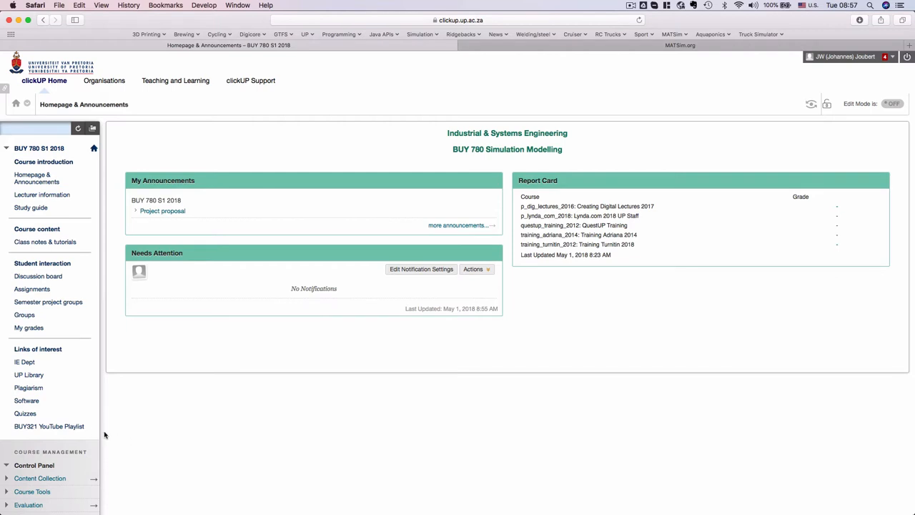
{"action": "mouse_move", "coordinate": [26, 400]}
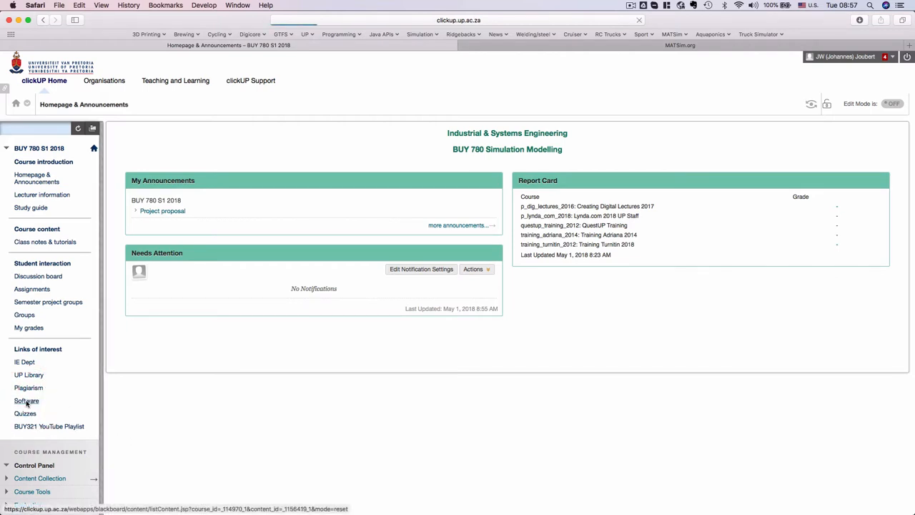
- Go to the BUY 780 course's Software page in clickUP
{"action": "left_click", "coordinate": [26, 401]}
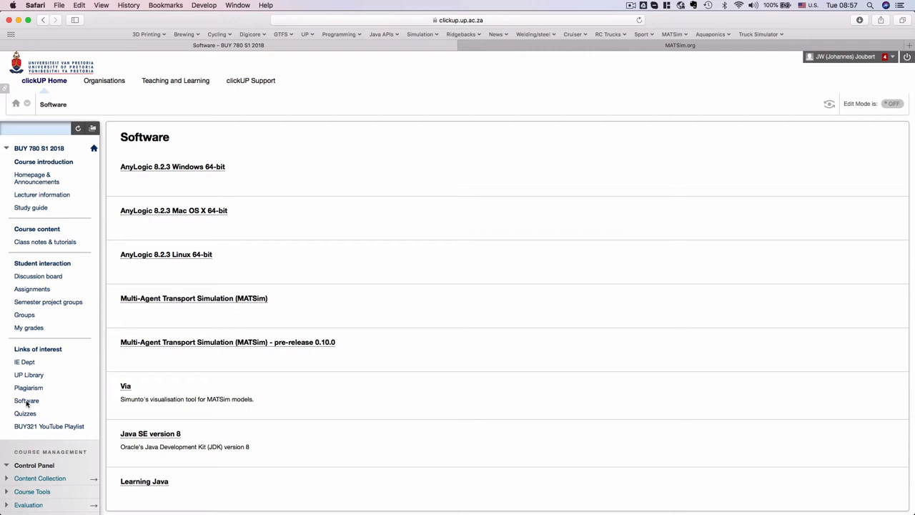
{"action": "mouse_move", "coordinate": [183, 303]}
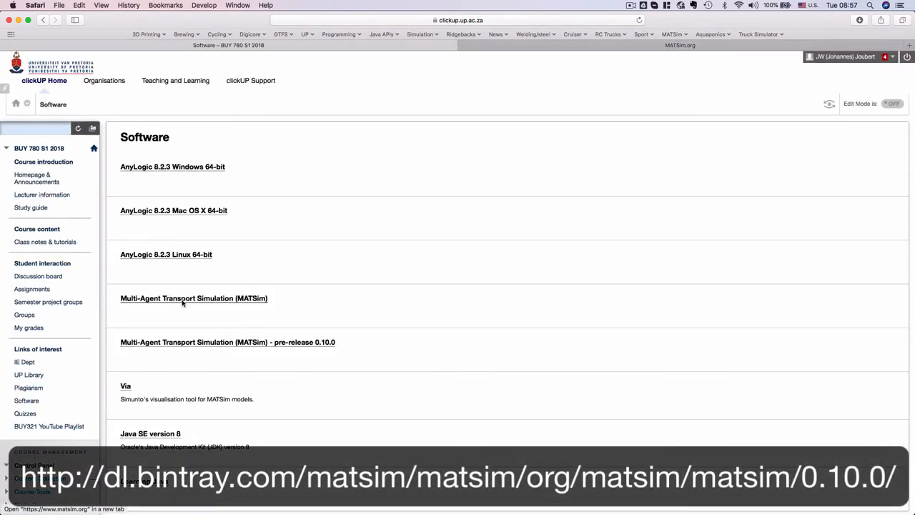
{"action": "mouse_move", "coordinate": [189, 349]}
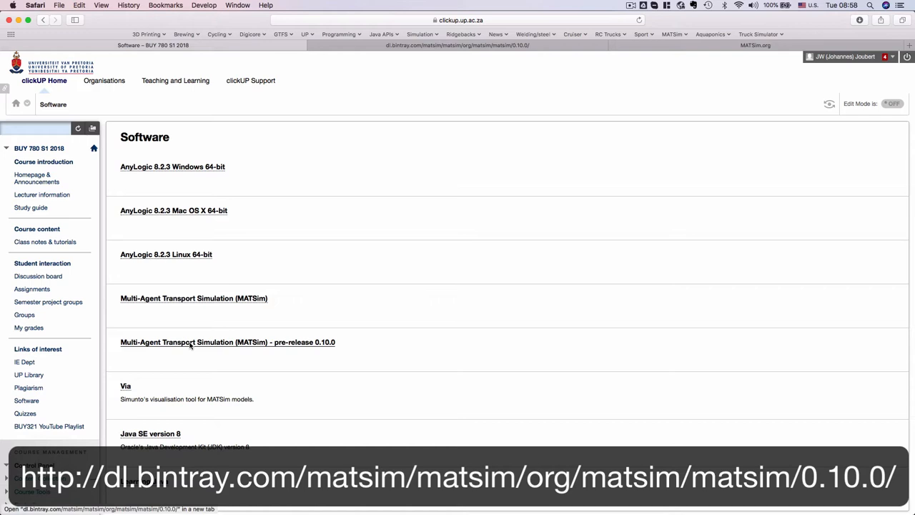
- Open the MATSim 0.10.0 pre-release download link and scroll down the Software list
{"action": "left_click", "coordinate": [228, 344]}
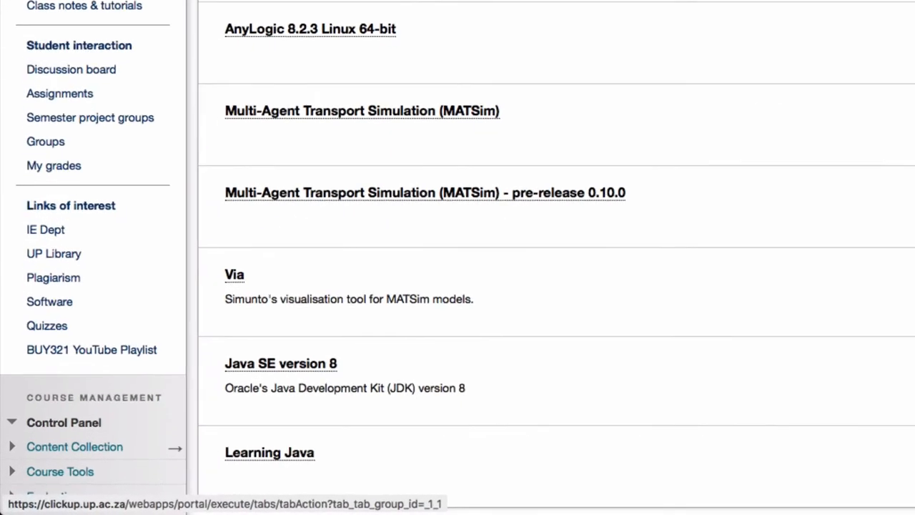
{"action": "scroll", "scroll_direction": "down", "scroll_amount": 3}
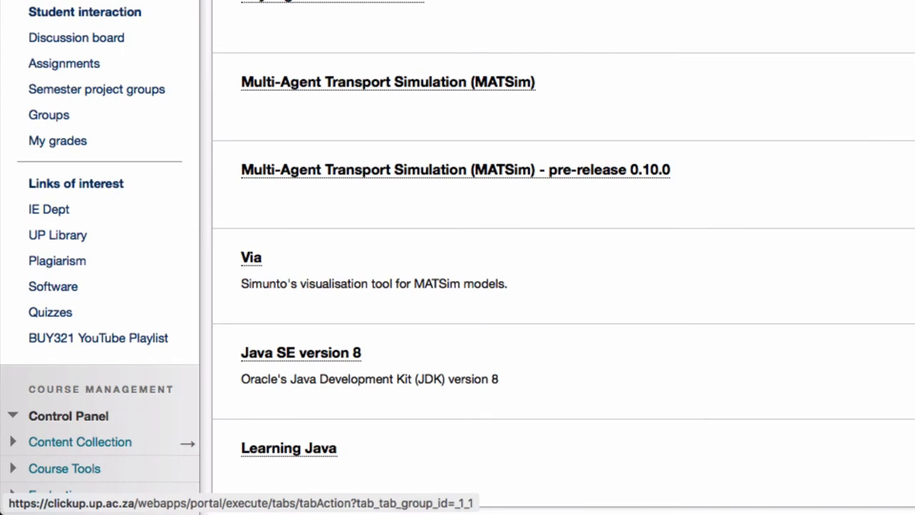
{"action": "mouse_move", "coordinate": [293, 363]}
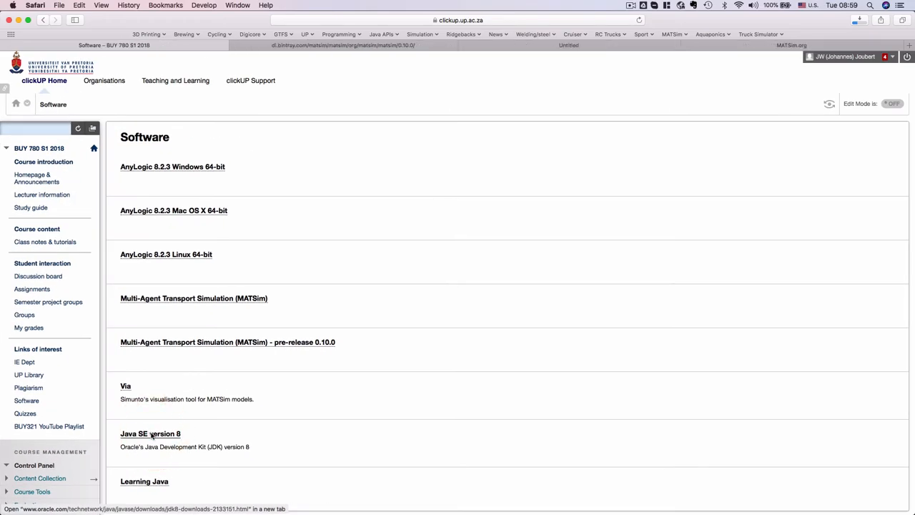
- Open the Java SE version 8 download page, then switch to the Downloads folder in Finder
{"action": "left_click", "coordinate": [146, 433]}
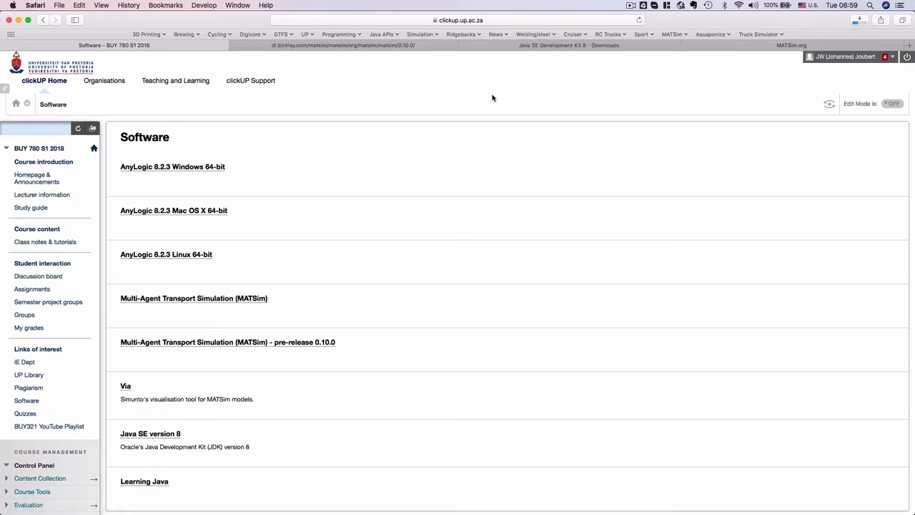
{"action": "left_click", "coordinate": [565, 44]}
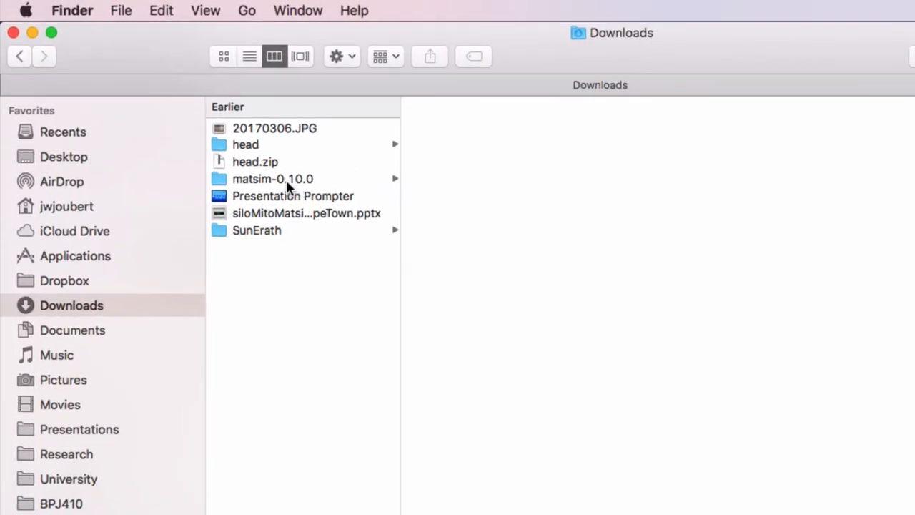
- Show the matsim-0.10.0 folder's contents, including matsim-0.10.0.jar
{"action": "left_click", "coordinate": [271, 179]}
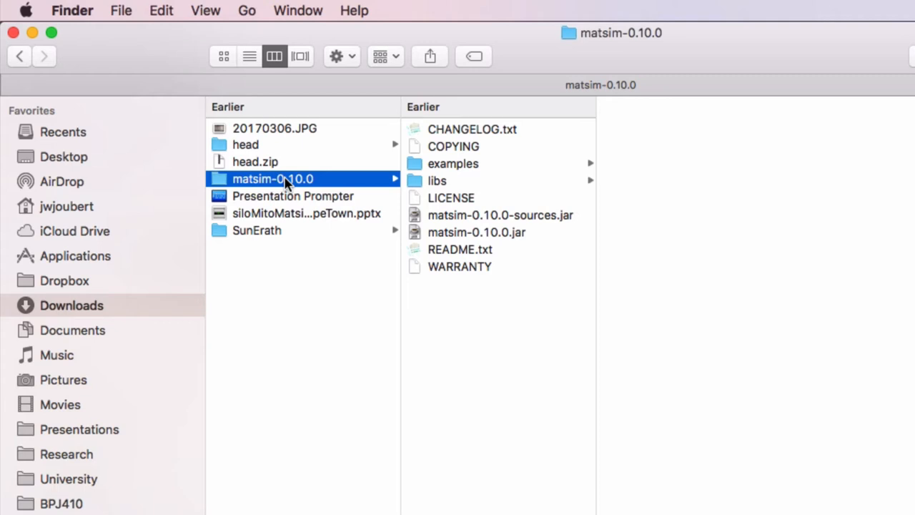
{"action": "mouse_move", "coordinate": [386, 177]}
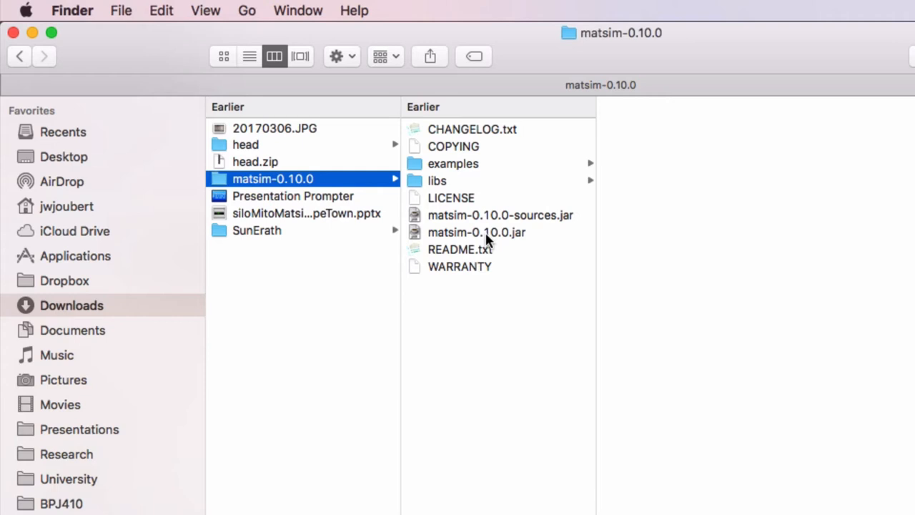
{"action": "mouse_move", "coordinate": [549, 242]}
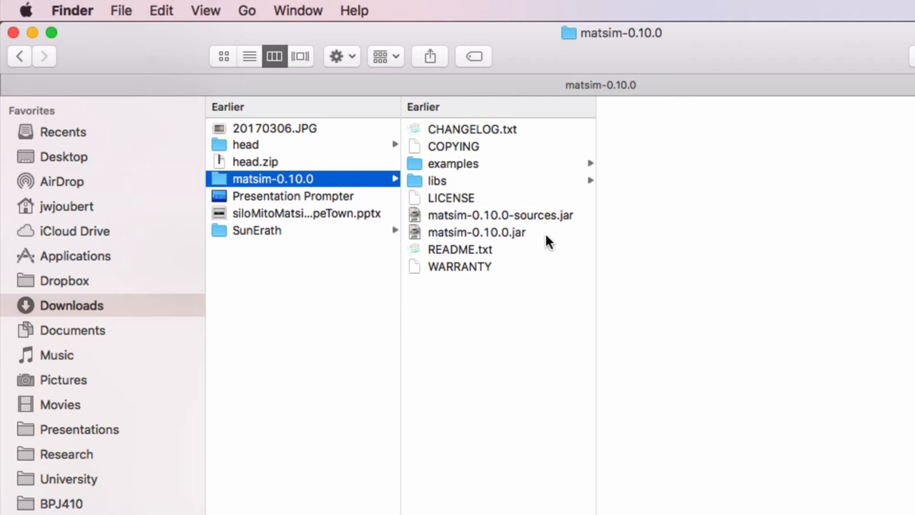
{"action": "mouse_move", "coordinate": [464, 234]}
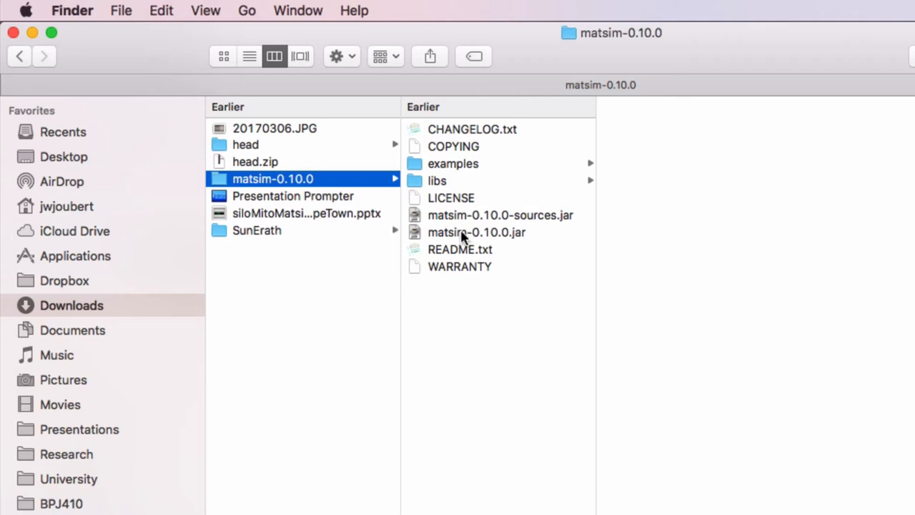
- Launch matsim-0.10.0.jar and dismiss the unidentified-developer warning
{"action": "double_click", "coordinate": [476, 231]}
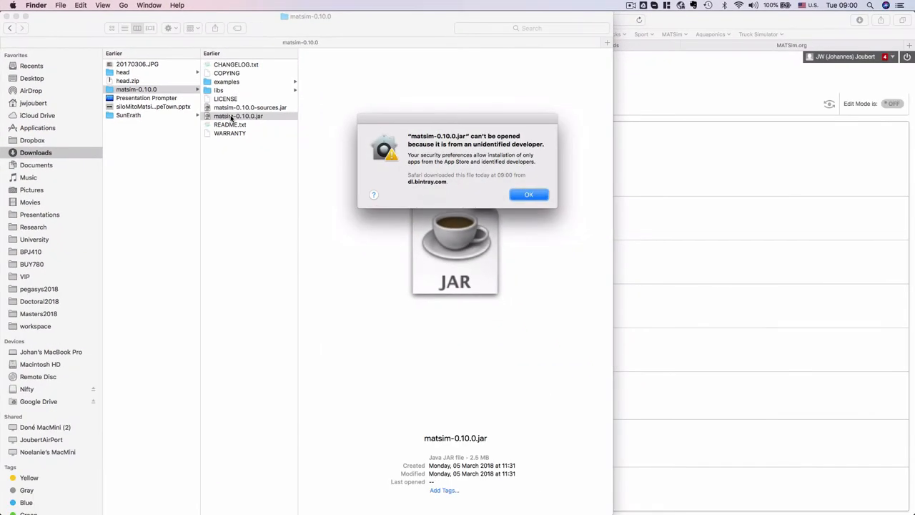
{"action": "mouse_move", "coordinate": [360, 146]}
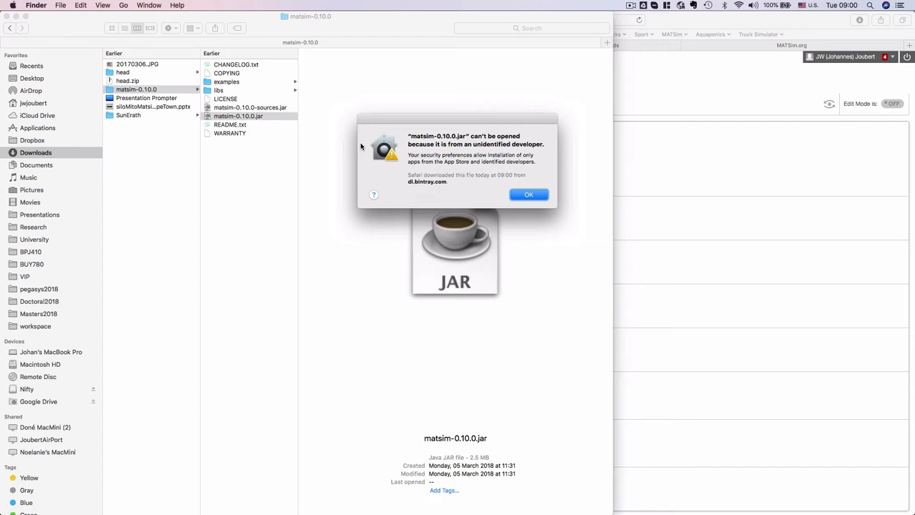
{"action": "mouse_move", "coordinate": [529, 195]}
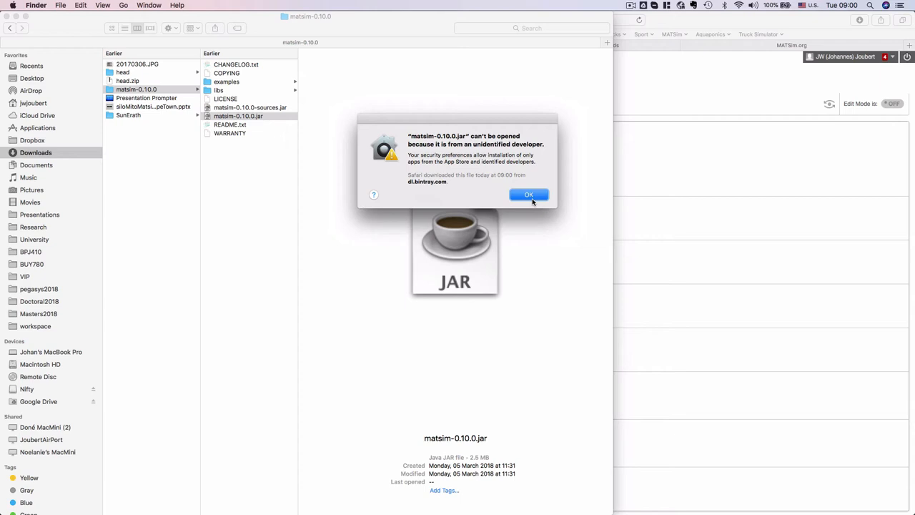
{"action": "left_click", "coordinate": [529, 194]}
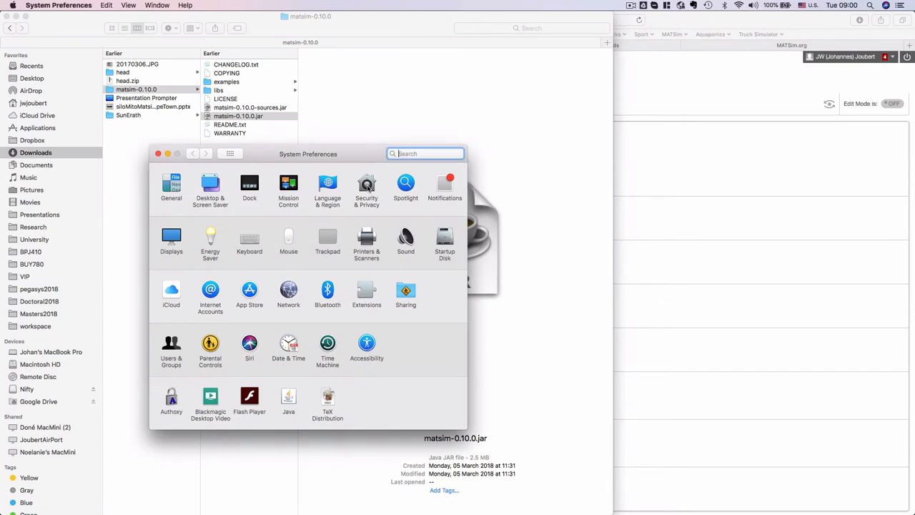
- In Security & Privacy, choose Open Anyway for matsim-0.10.0.jar and confirm so the MATSim GUI launches
{"action": "left_click", "coordinate": [366, 184]}
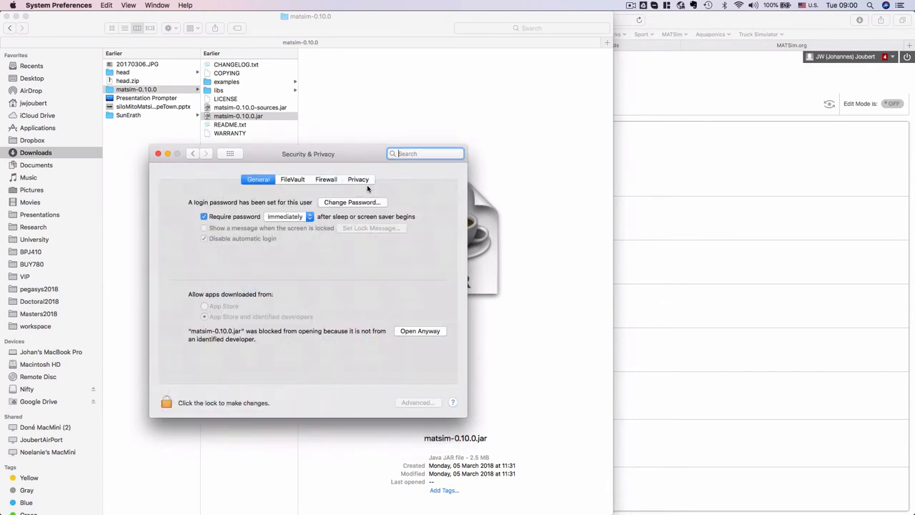
{"action": "left_click", "coordinate": [420, 330]}
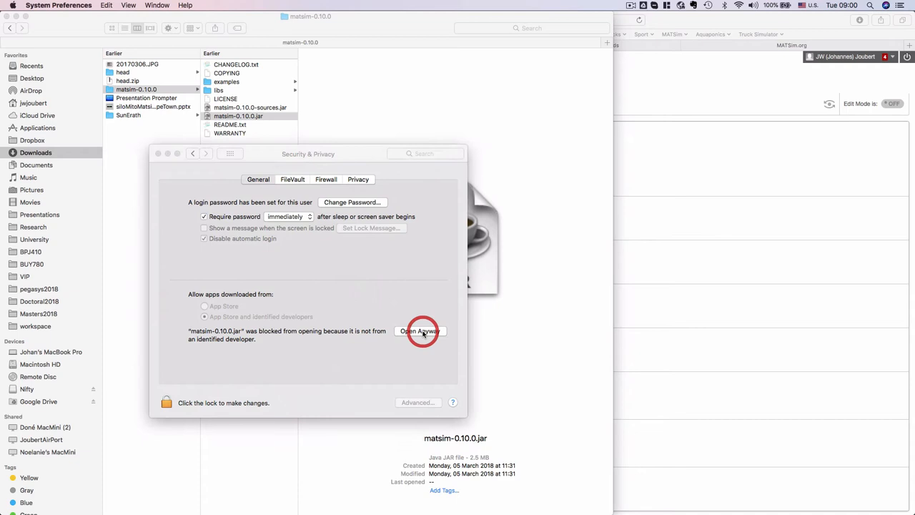
{"action": "left_click", "coordinate": [421, 332]}
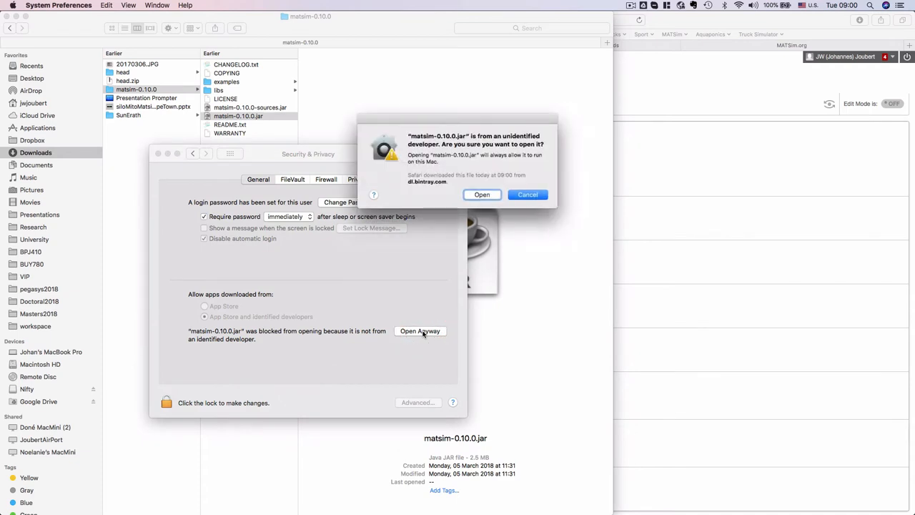
{"action": "left_click", "coordinate": [482, 194]}
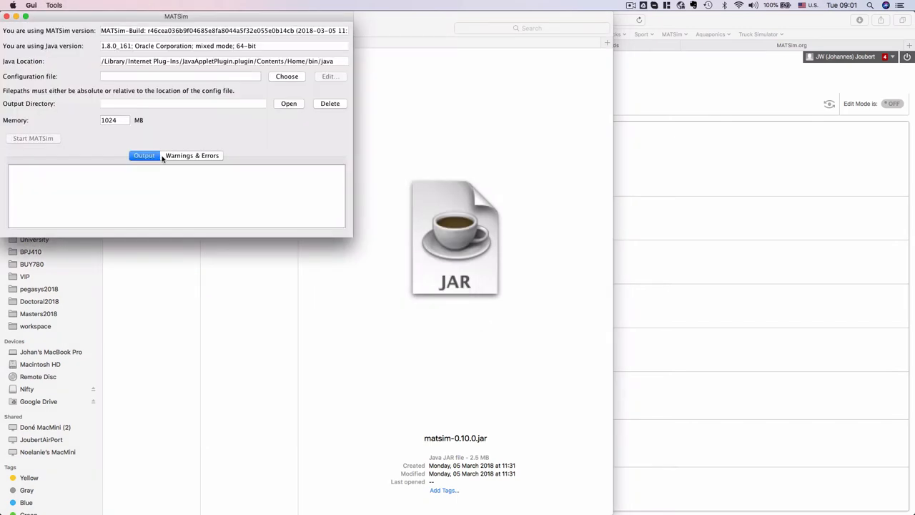
{"action": "left_click_drag", "start_coordinate": [176, 16], "coordinate": [388, 101]}
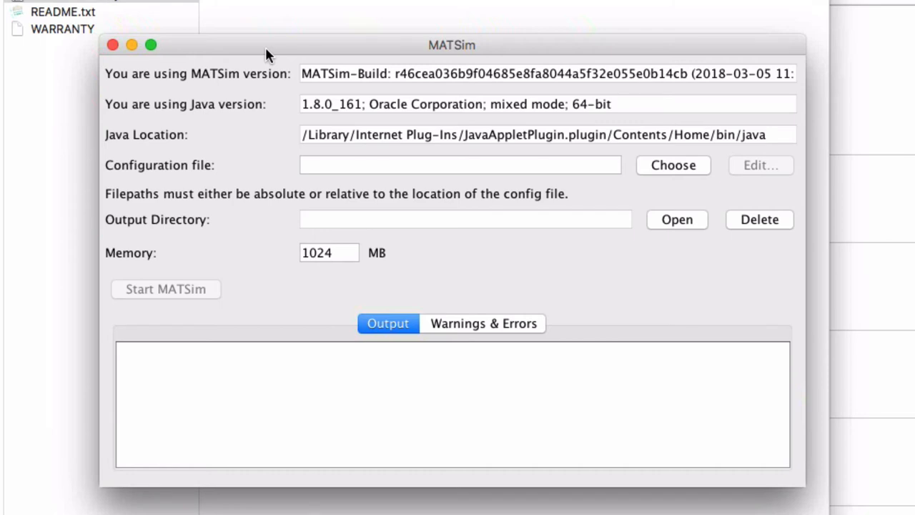
{"action": "mouse_move", "coordinate": [342, 77]}
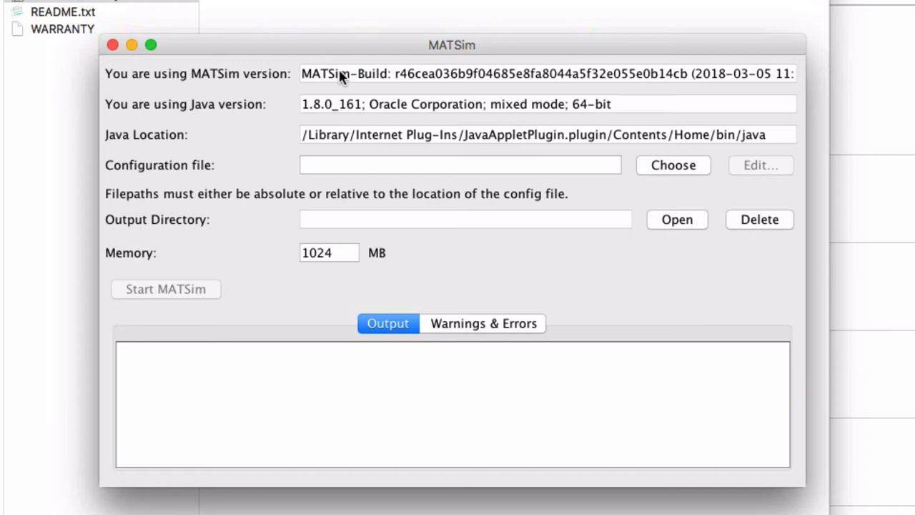
{"action": "mouse_move", "coordinate": [343, 109]}
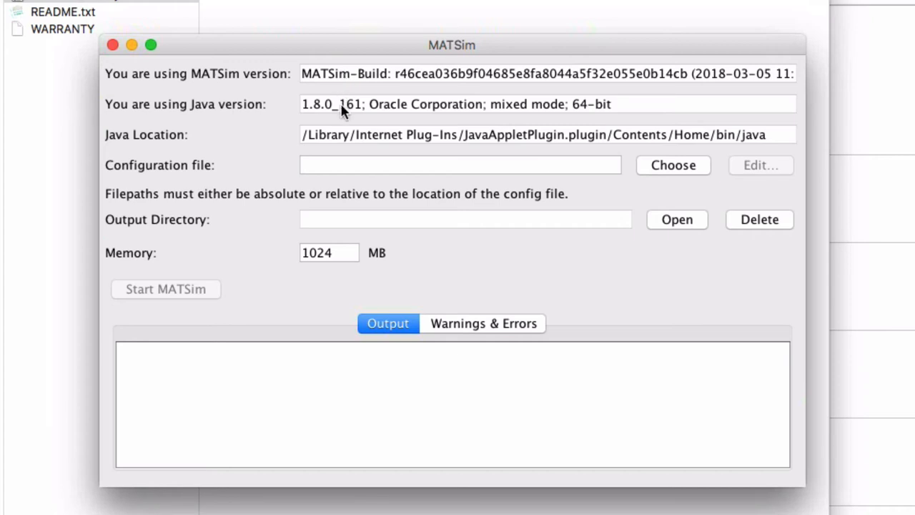
{"action": "mouse_move", "coordinate": [351, 137]}
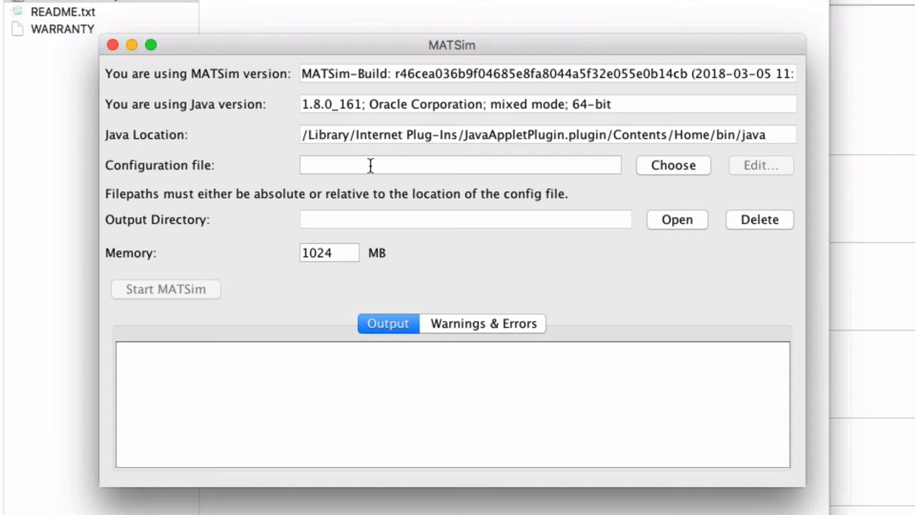
{"action": "mouse_move", "coordinate": [392, 226]}
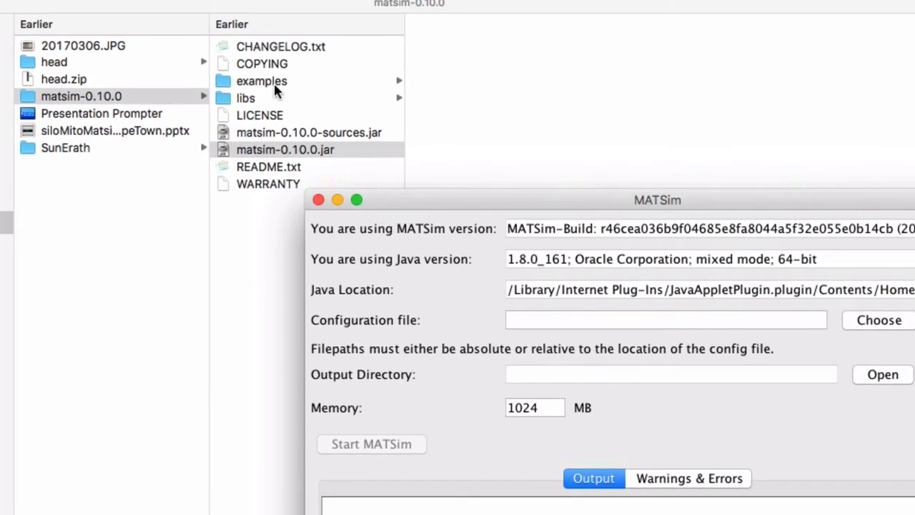
- Show the examples folder inside matsim-0.10.0 with its scenario folders
{"action": "left_click", "coordinate": [286, 150]}
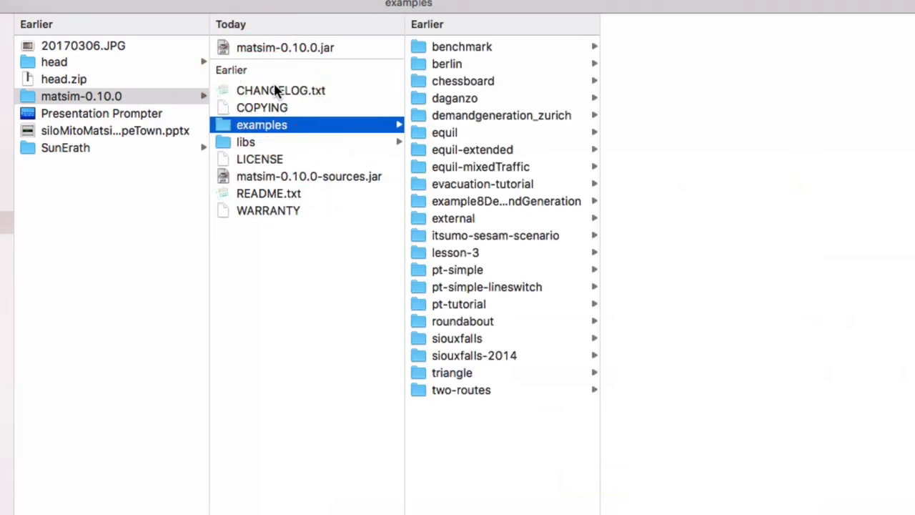
{"action": "mouse_move", "coordinate": [286, 129]}
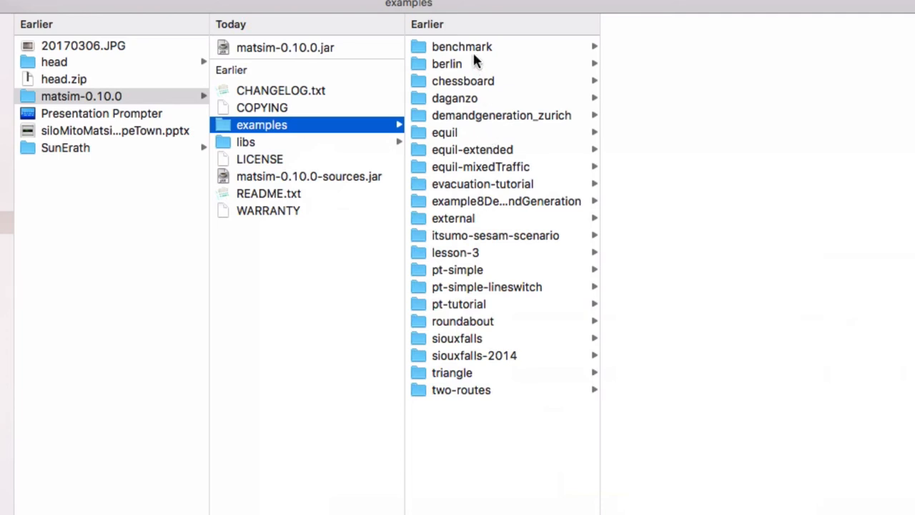
{"action": "mouse_move", "coordinate": [451, 68]}
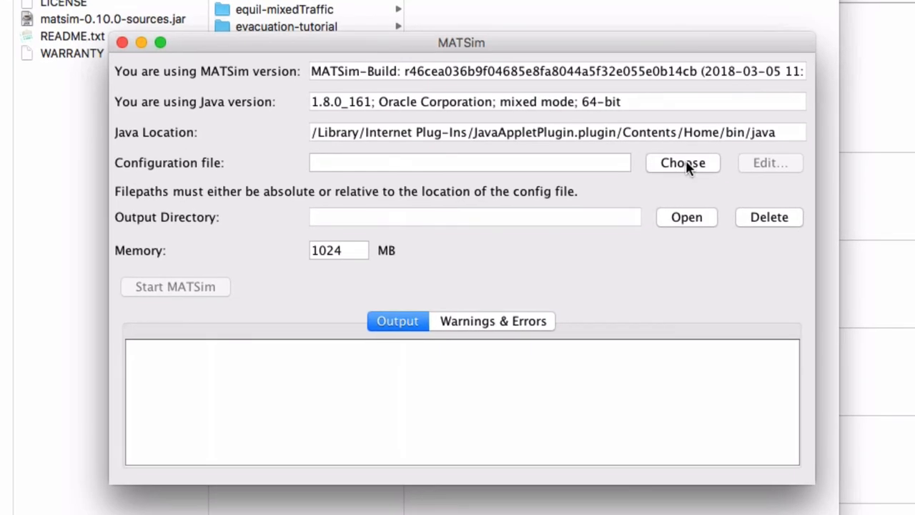
- Load examples/equil/config.xml as MATSim's configuration file
{"action": "left_click", "coordinate": [682, 163]}
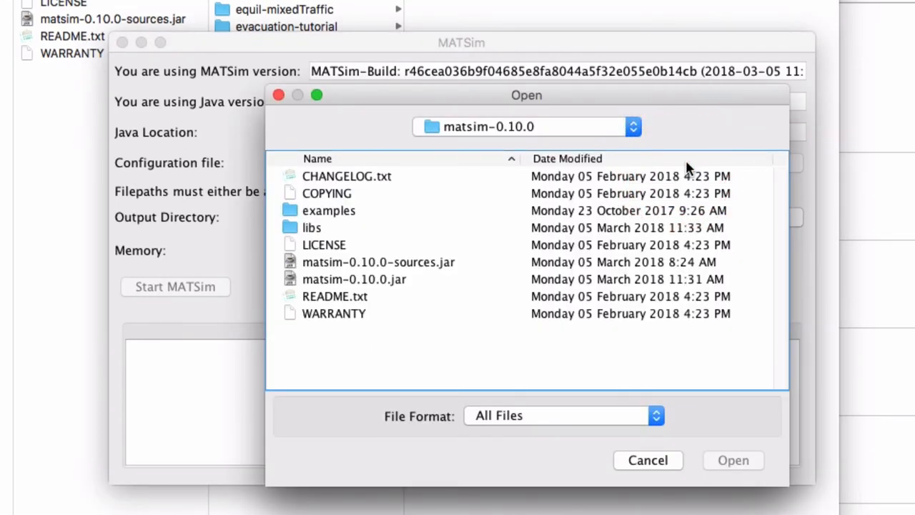
{"action": "double_click", "coordinate": [326, 210]}
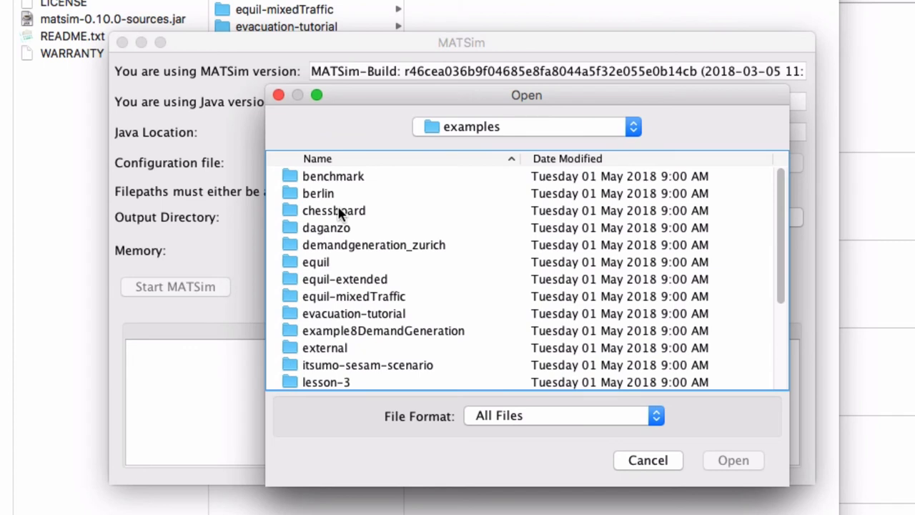
{"action": "mouse_move", "coordinate": [329, 262]}
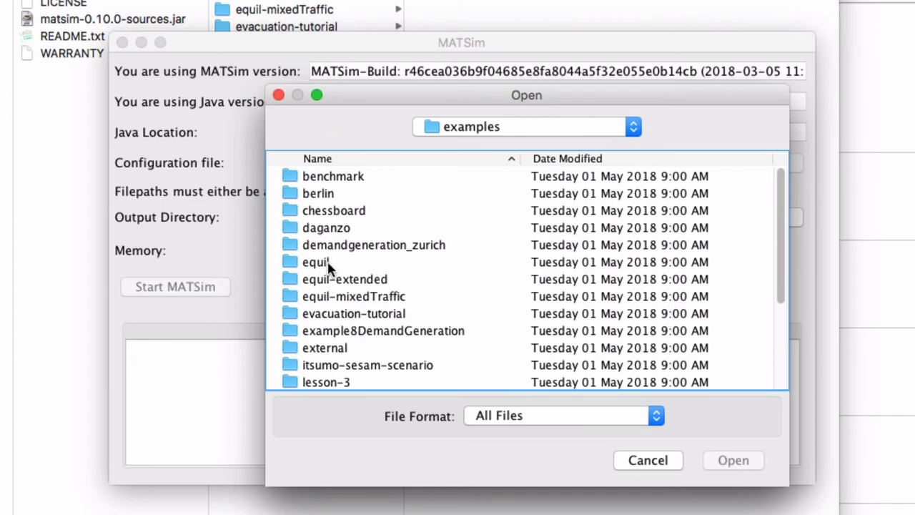
{"action": "double_click", "coordinate": [314, 262]}
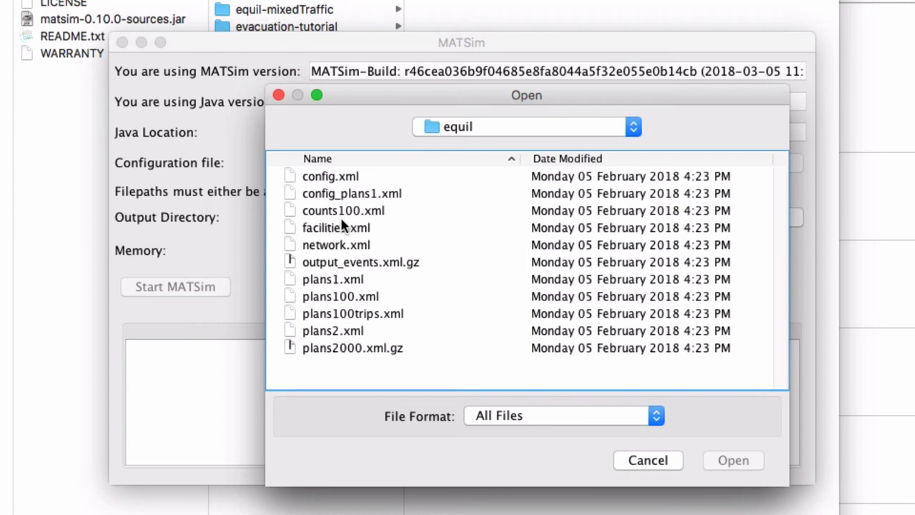
{"action": "left_click", "coordinate": [332, 176]}
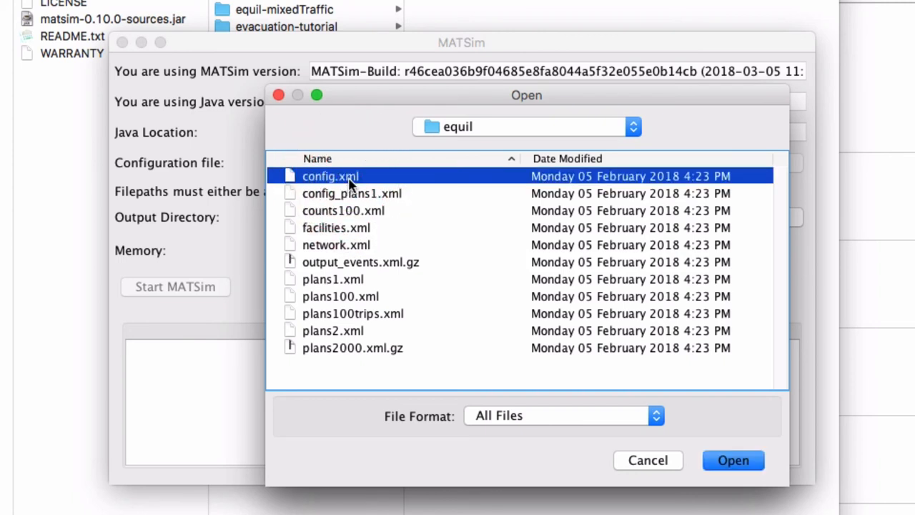
{"action": "mouse_move", "coordinate": [732, 460]}
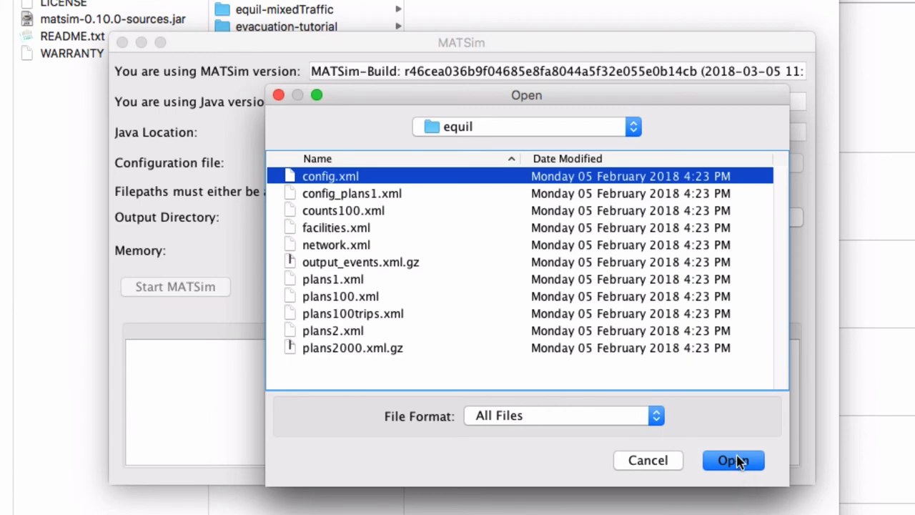
{"action": "left_click", "coordinate": [732, 461]}
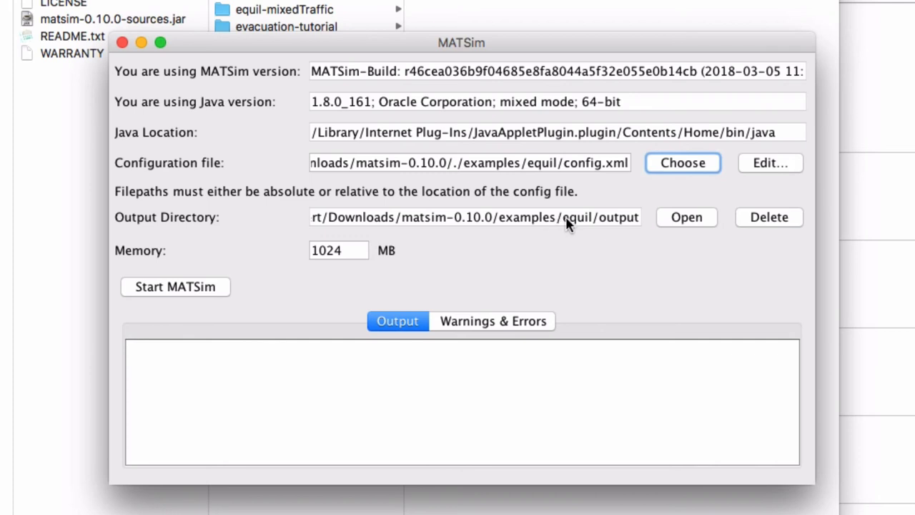
{"action": "mouse_move", "coordinate": [574, 225]}
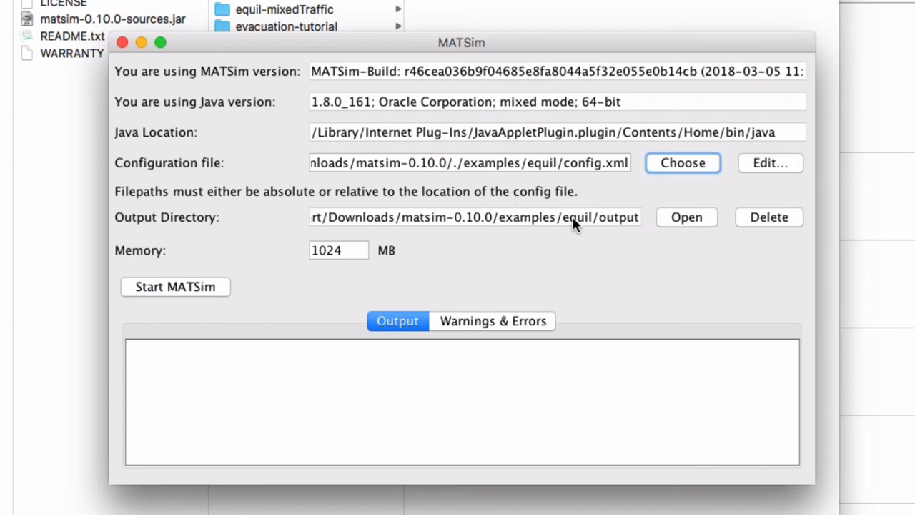
{"action": "mouse_move", "coordinate": [622, 224]}
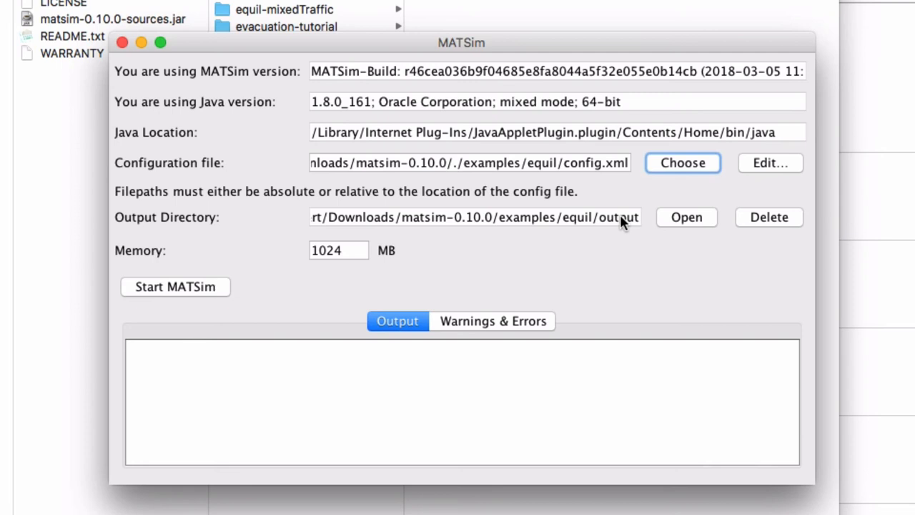
{"action": "mouse_move", "coordinate": [397, 274]}
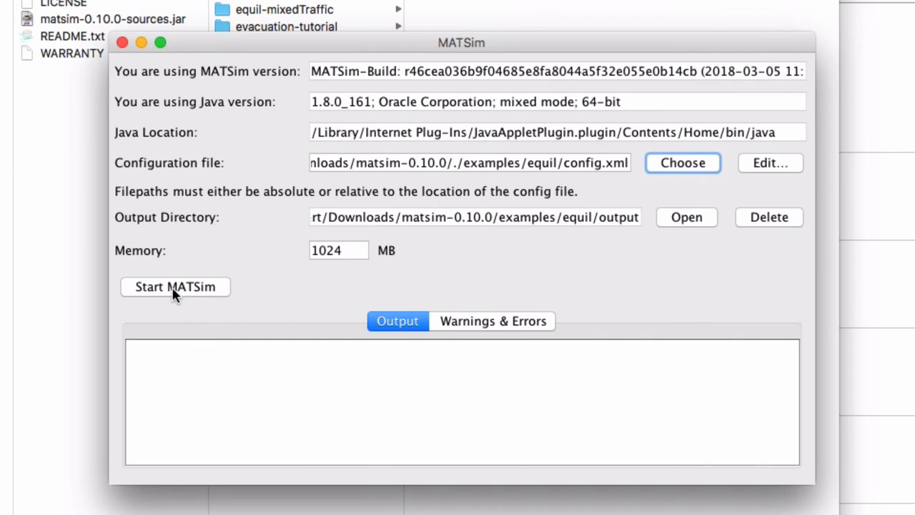
{"action": "left_click", "coordinate": [175, 286]}
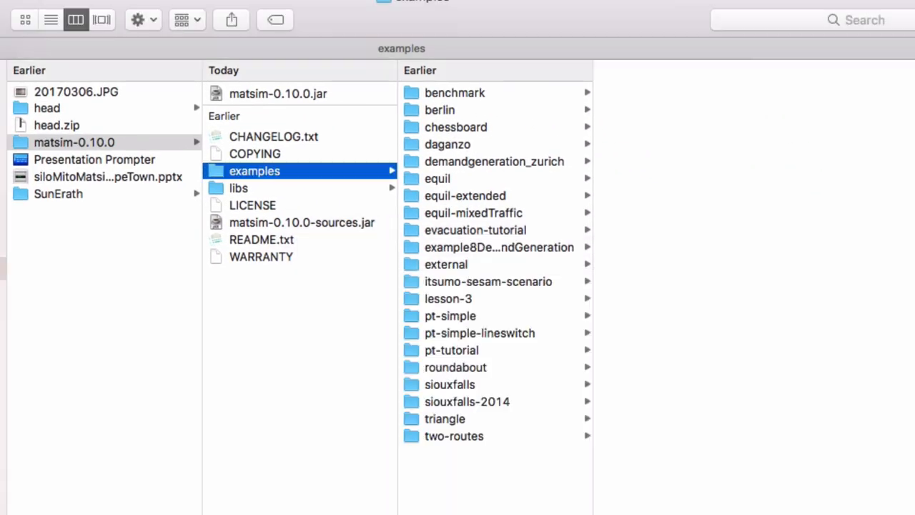
- Show the simulation results in the examples/equil/output folder
{"action": "left_click", "coordinate": [437, 179]}
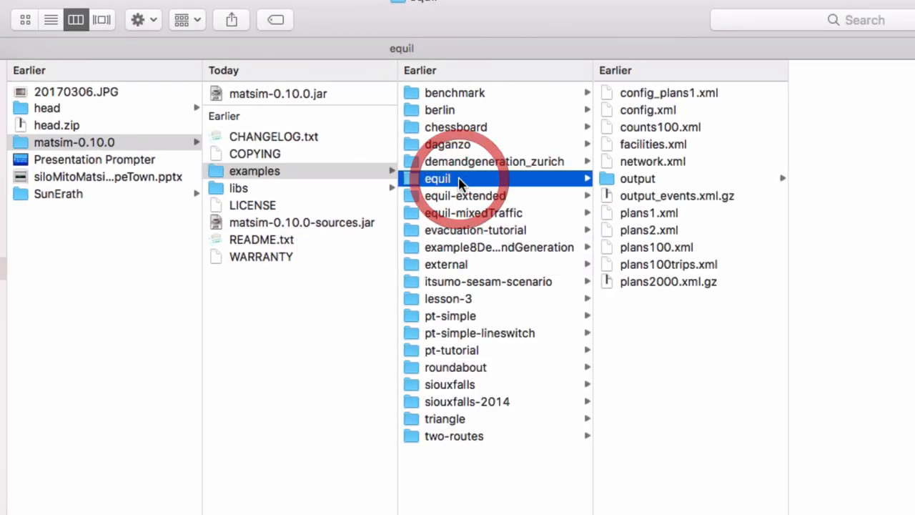
{"action": "mouse_move", "coordinate": [632, 186]}
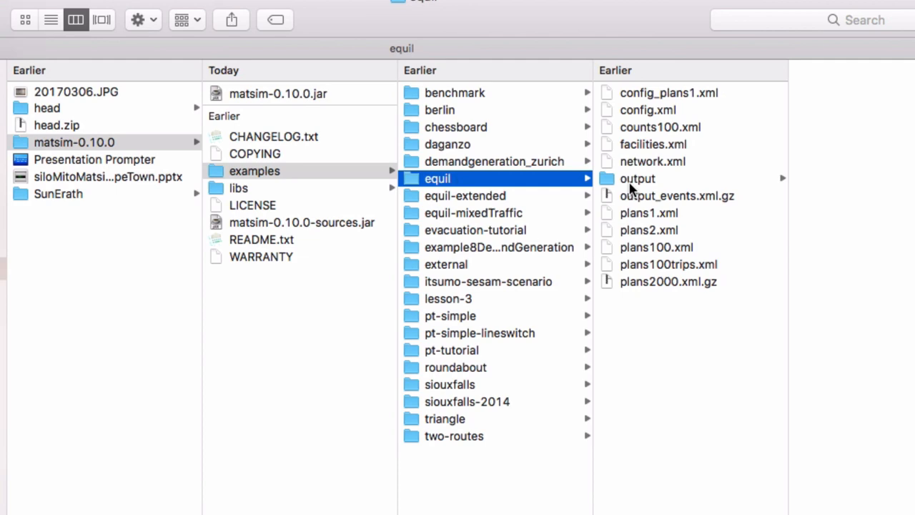
{"action": "left_click", "coordinate": [637, 178]}
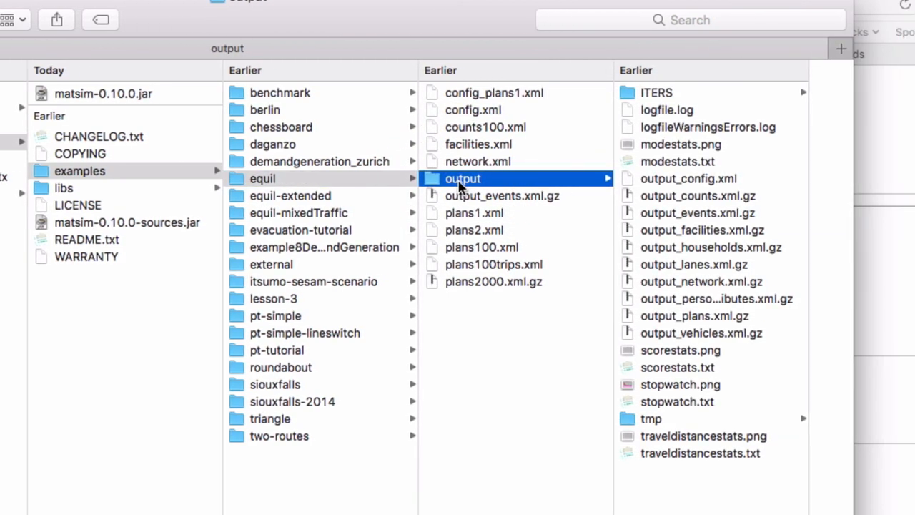